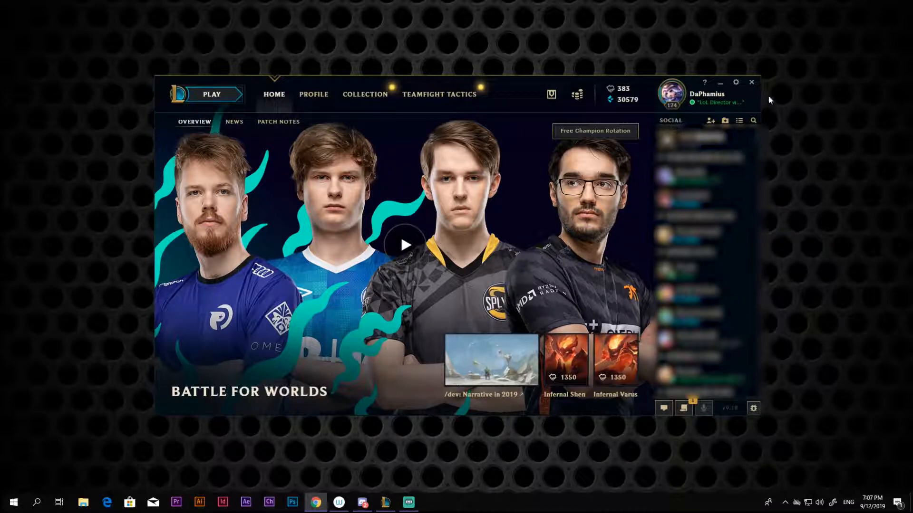
- Start a Practice Tool game in the League client and lock in Akali
left_click(211, 94)
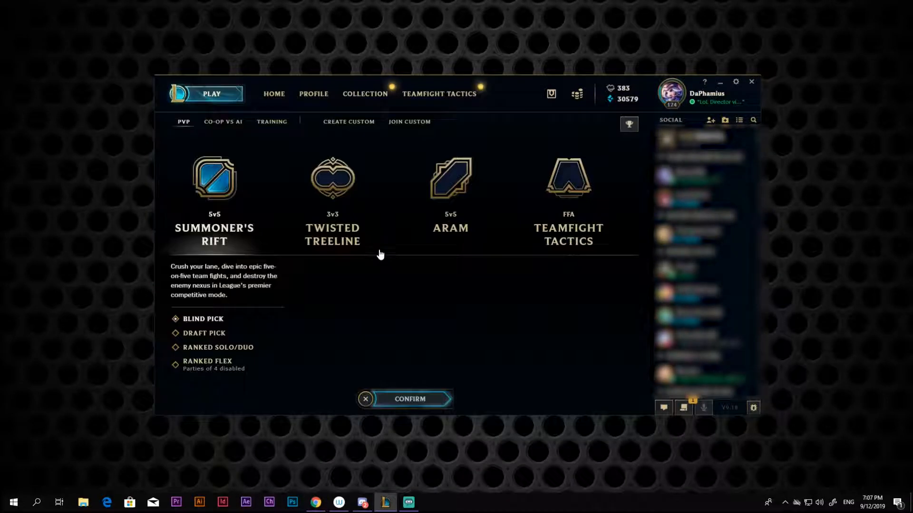
left_click(272, 122)
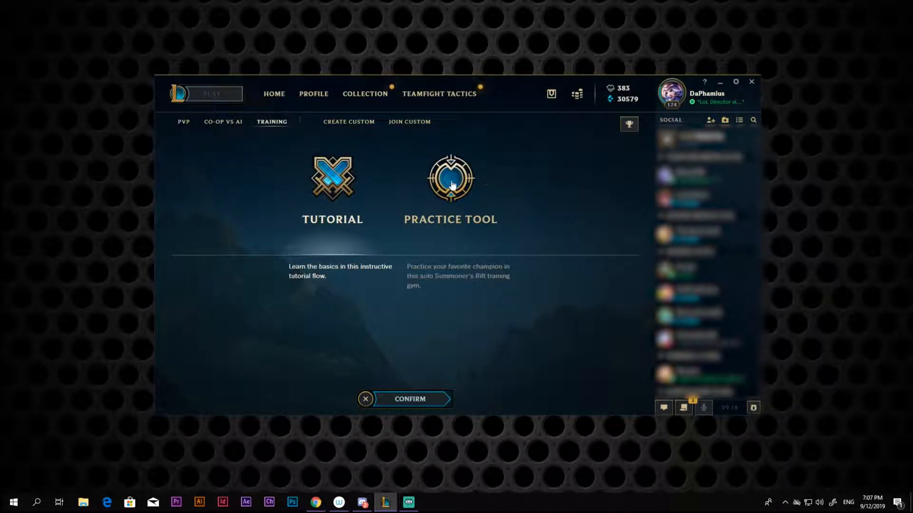
left_click(410, 399)
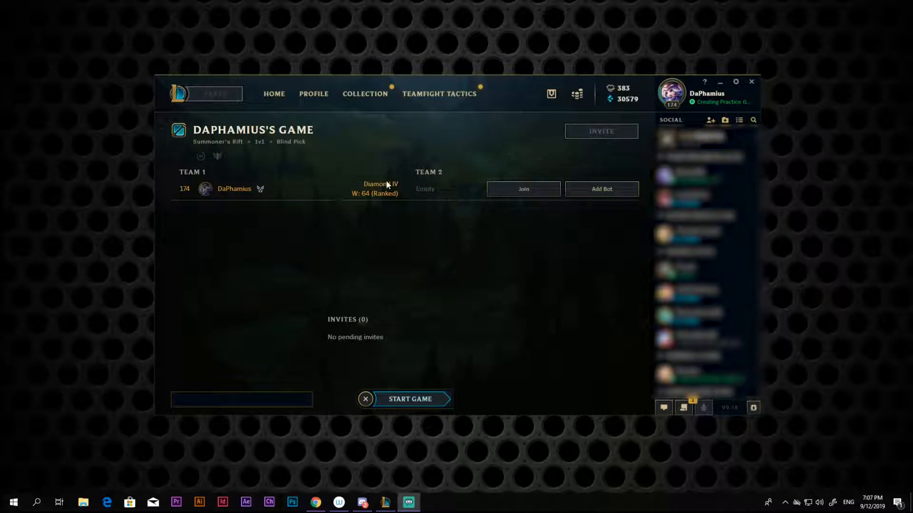
left_click(409, 399)
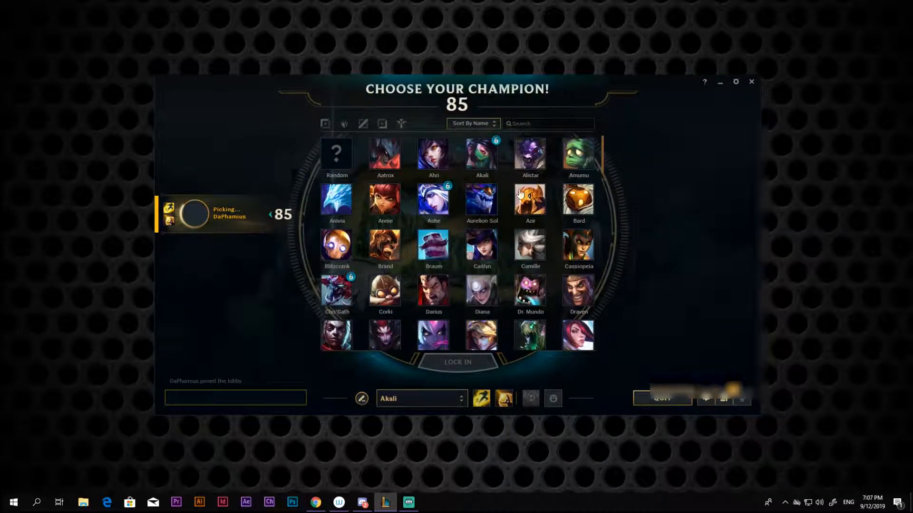
left_click(482, 153)
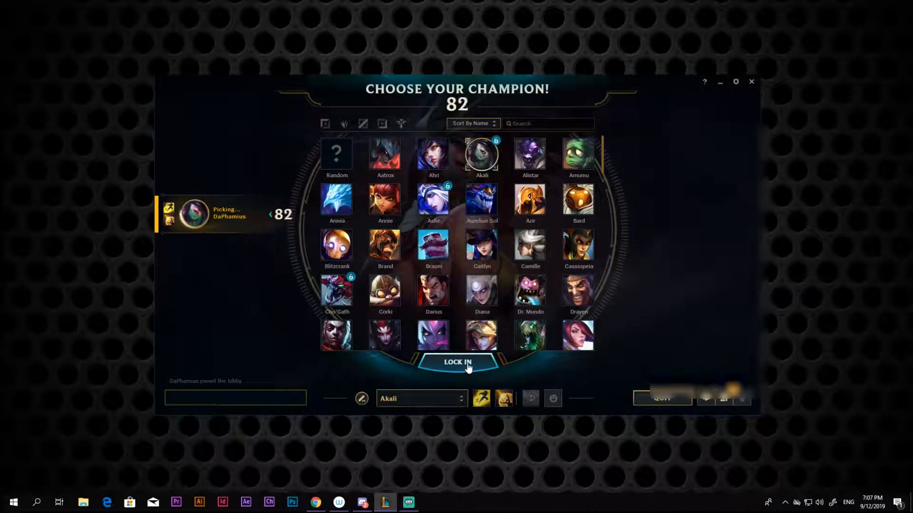
left_click(457, 363)
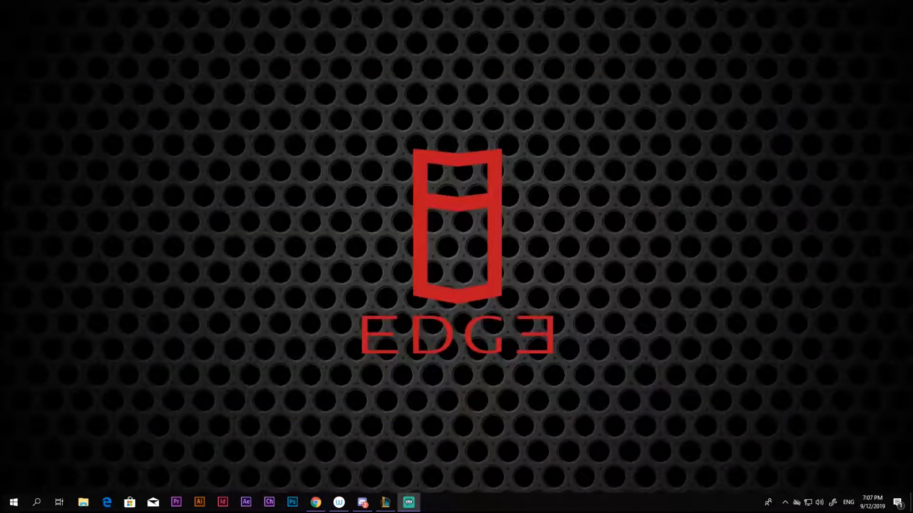
left_click(430, 502)
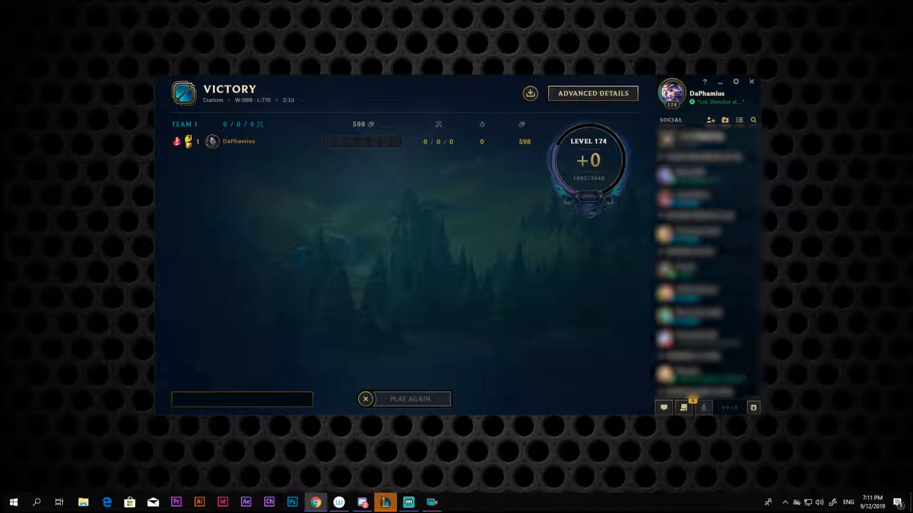
mouse_move(535, 131)
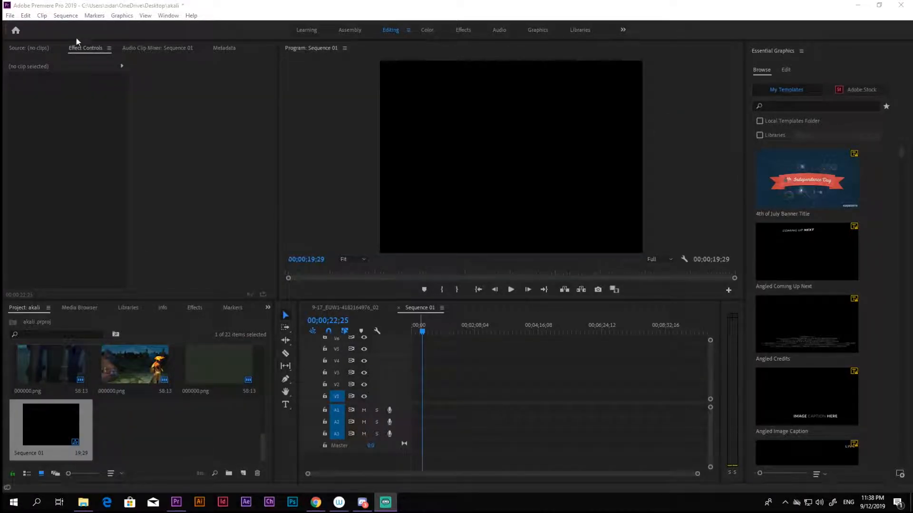
- Import the recorded Akali PNGs as an image sequence via File > Import
left_click(9, 15)
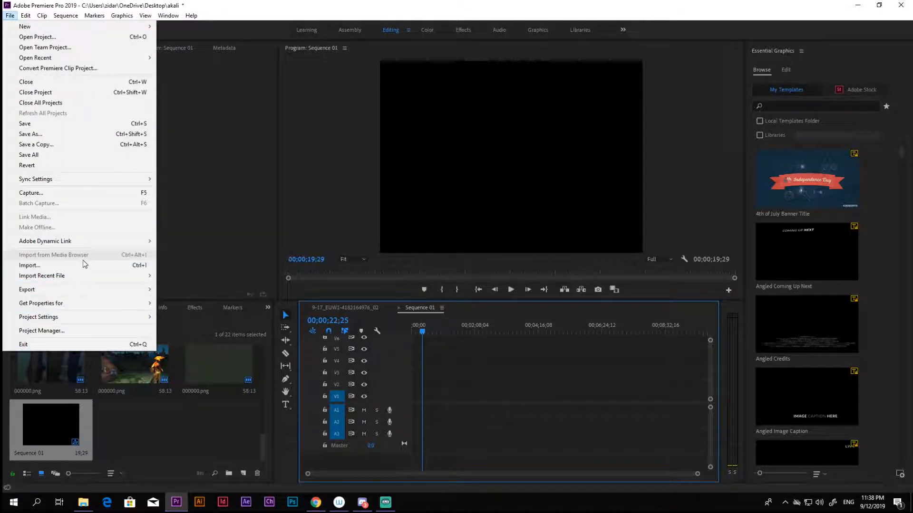
left_click(29, 265)
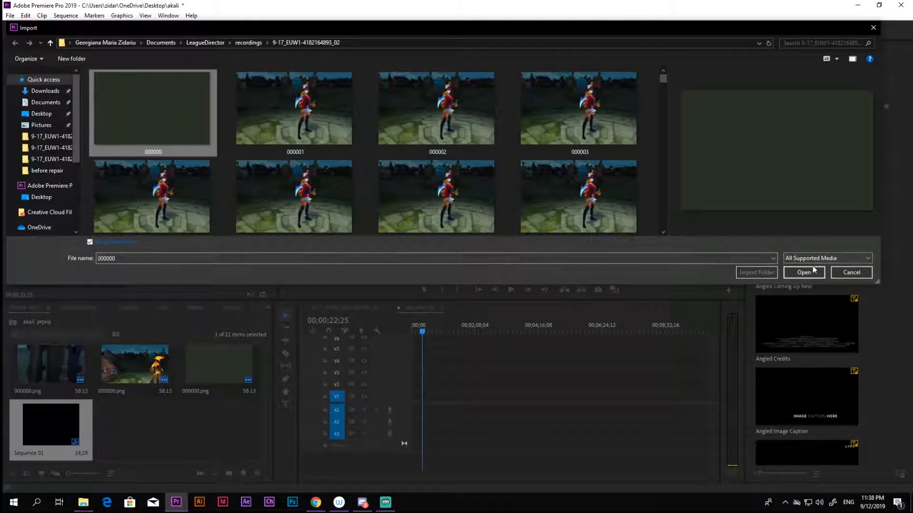
mouse_move(179, 381)
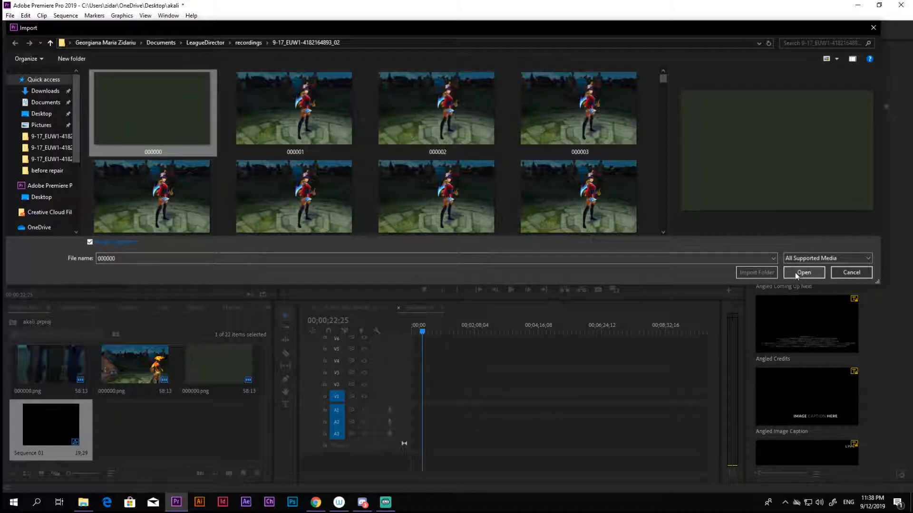
left_click(803, 272)
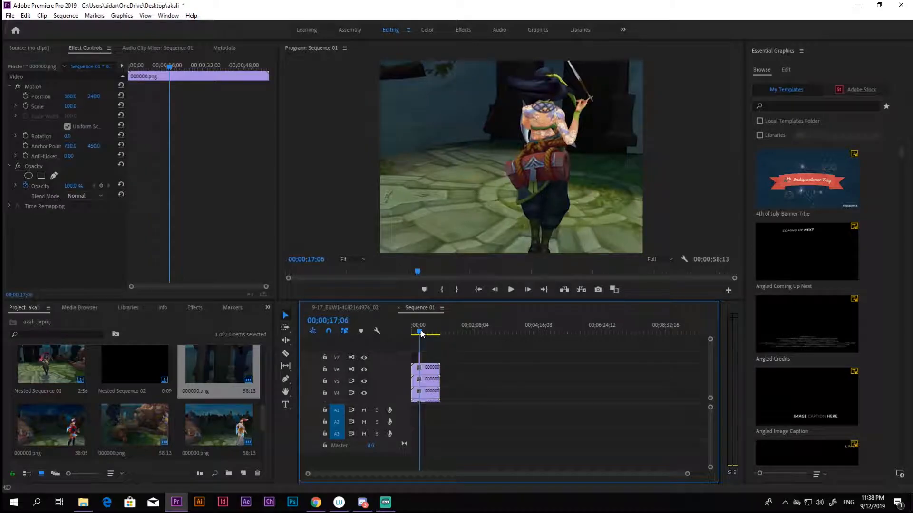
- Stack six copies of the Akali clip and speed them to about 250%
left_click(415, 330)
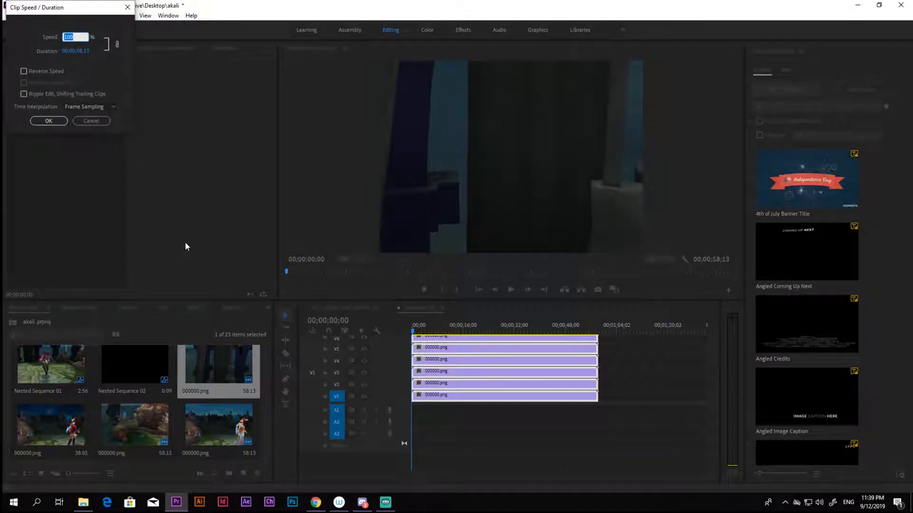
left_click(49, 120)
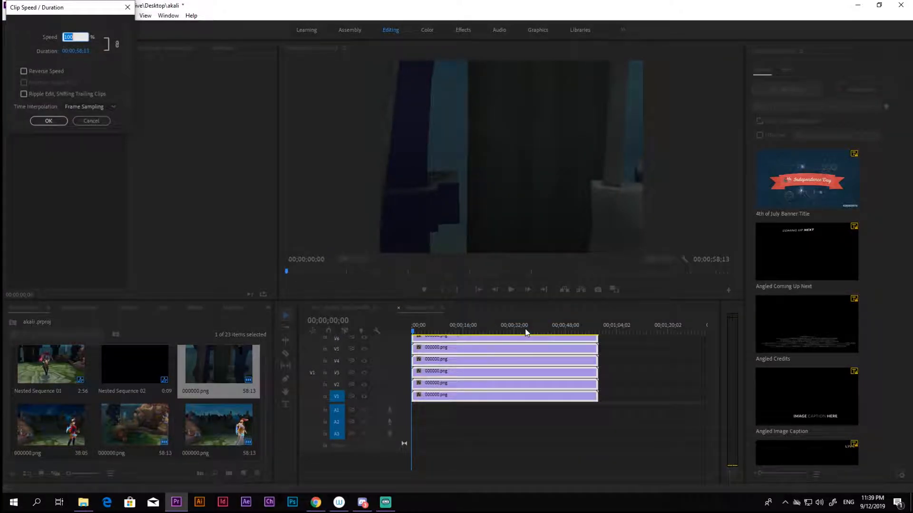
left_click(48, 120)
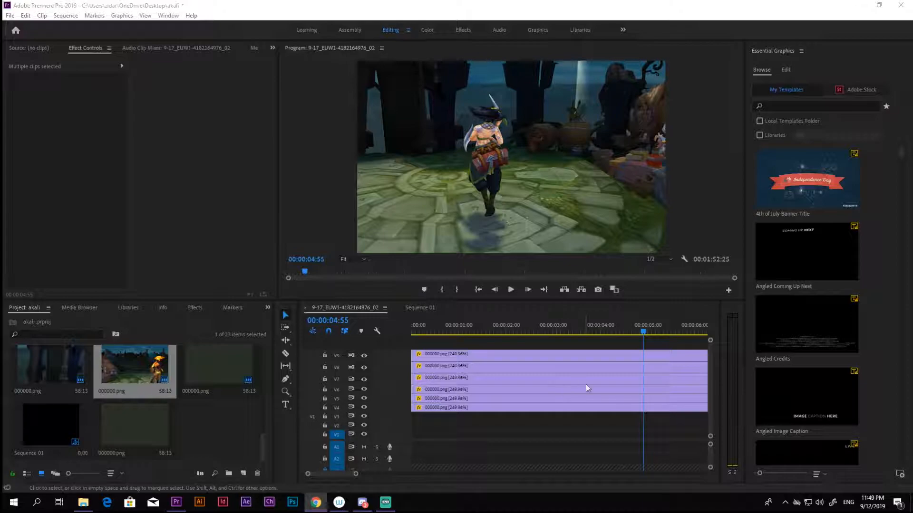
- Cut the stacked clips at staggered points near 3 seconds and set short pieces to 300%
left_click(506, 331)
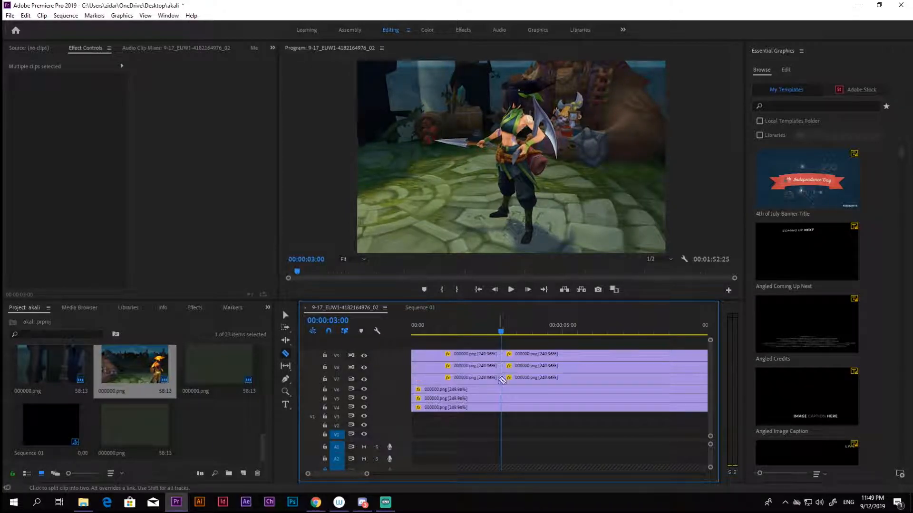
left_click(516, 332)
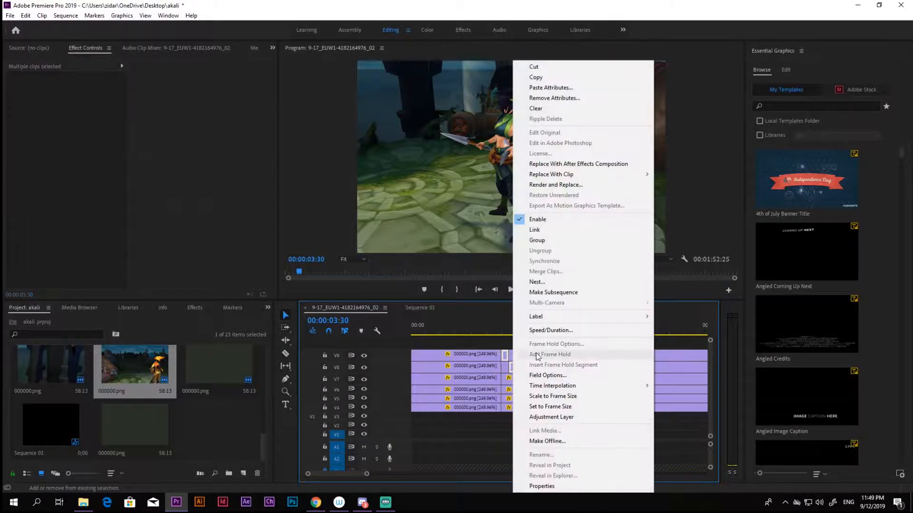
left_click(550, 330)
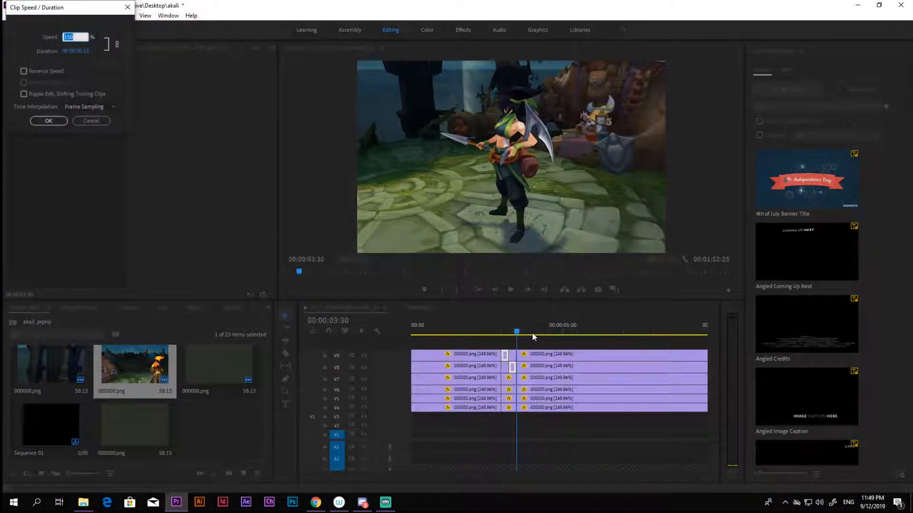
type("300")
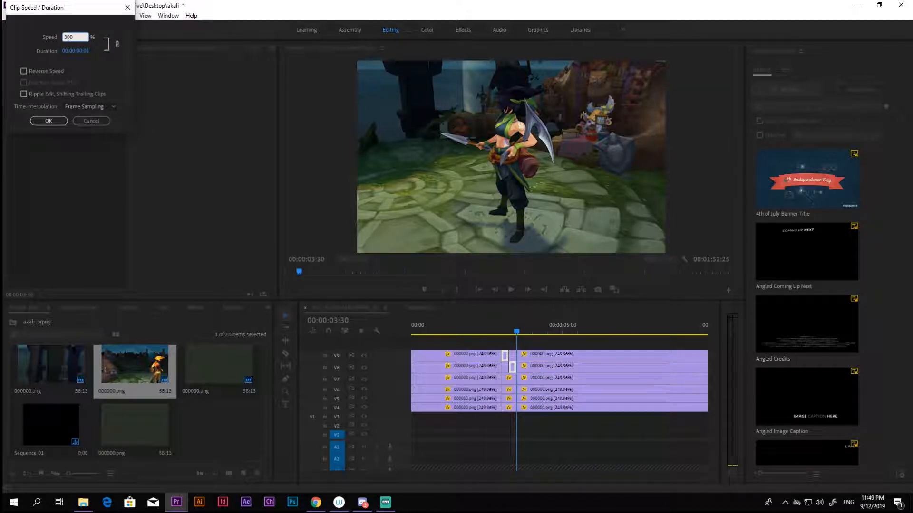
left_click(49, 122)
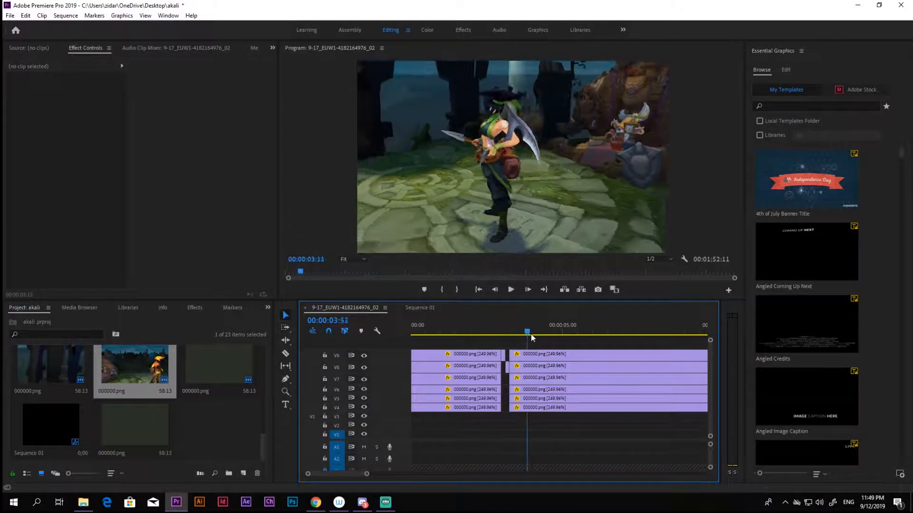
- Apply the 300% speed to another set of selected clip pieces
left_click(597, 332)
type("3000")
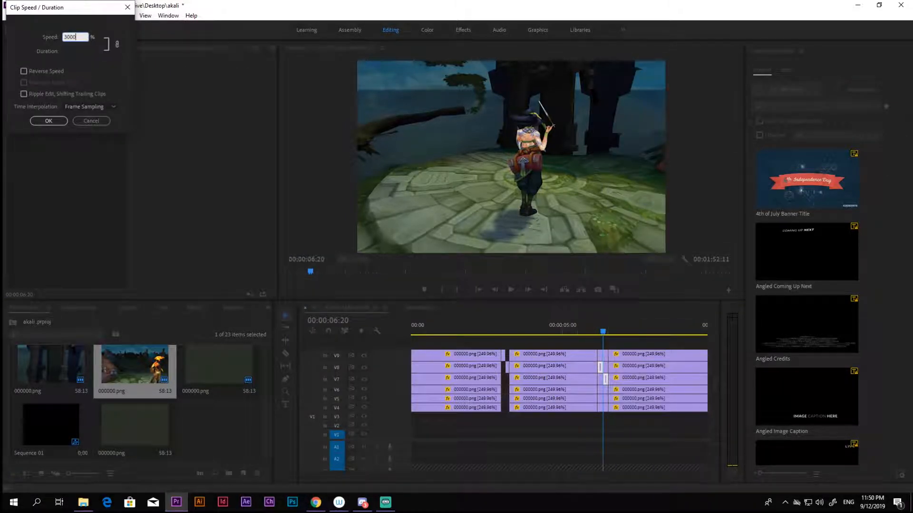
left_click(49, 120)
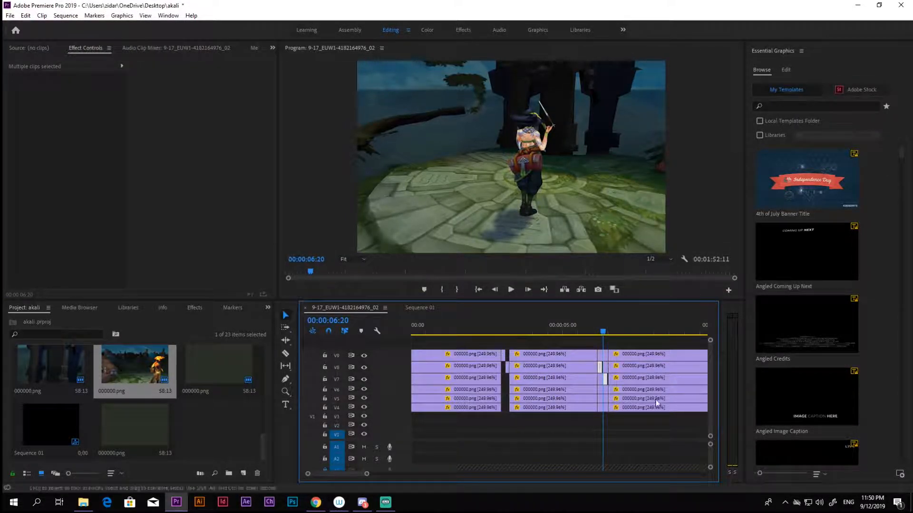
left_click(602, 366)
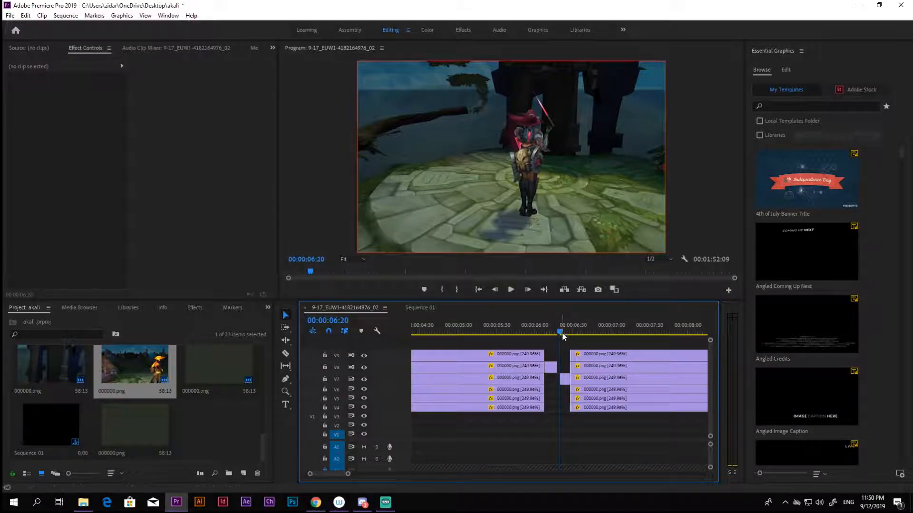
- Razor the stacked clips at further staggered points around 9 seconds and later
left_click(643, 332)
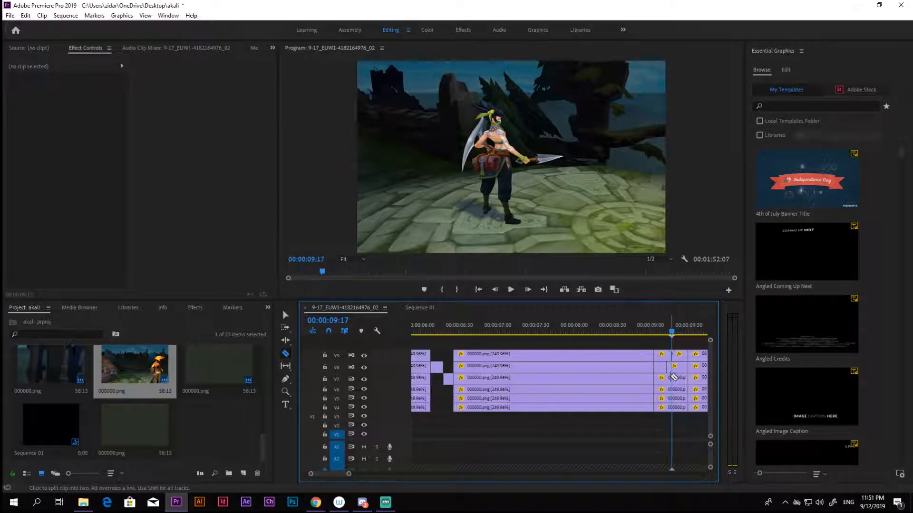
left_click(285, 314)
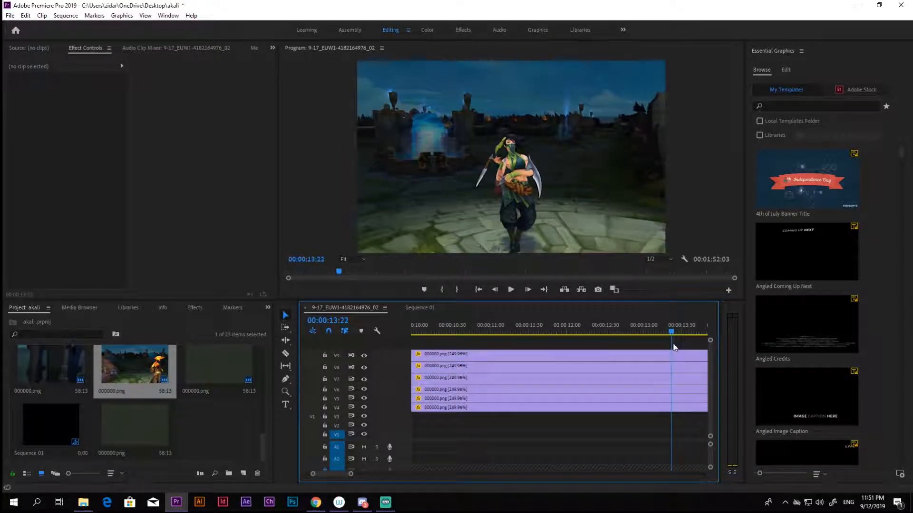
left_click(567, 332)
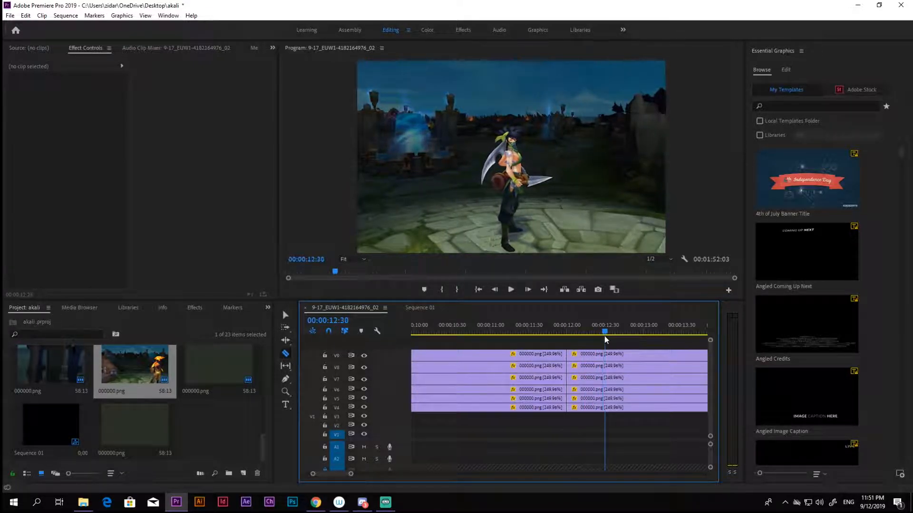
left_click(586, 331)
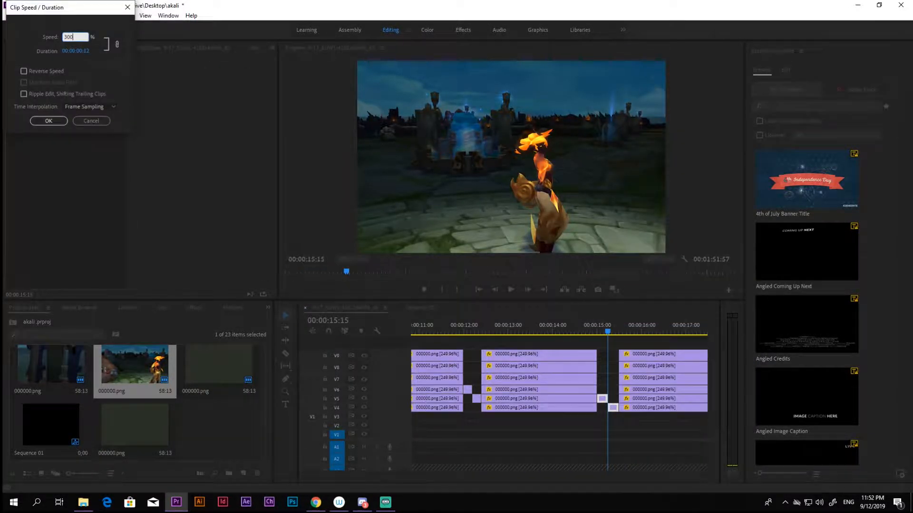
- Confirm 300% speed and start sliding clip pieces into a staggered layout
left_click(49, 121)
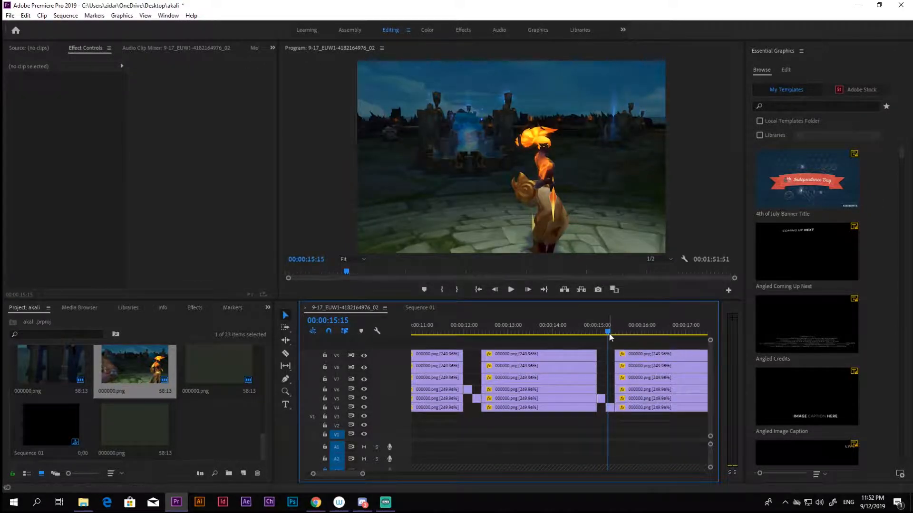
left_click(522, 332)
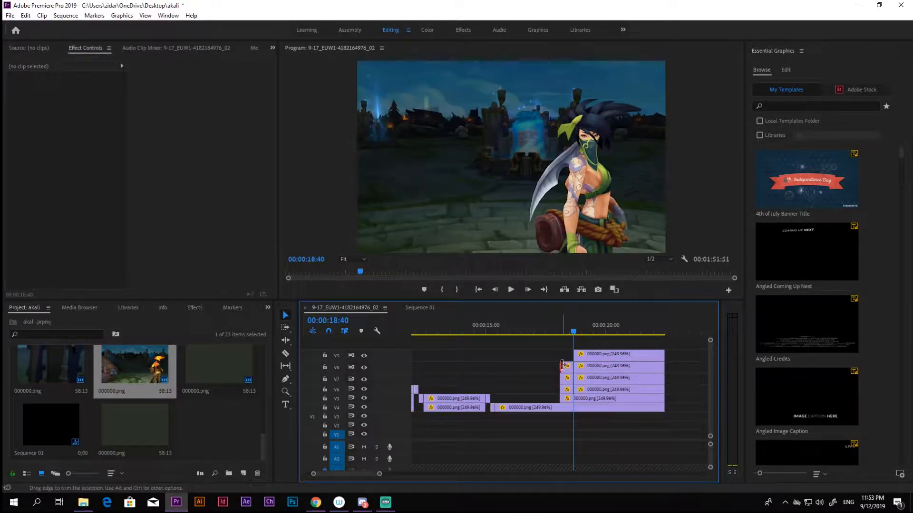
- Drag the V6 piece and the remaining clips so each starts where the track below ends
left_click(564, 390)
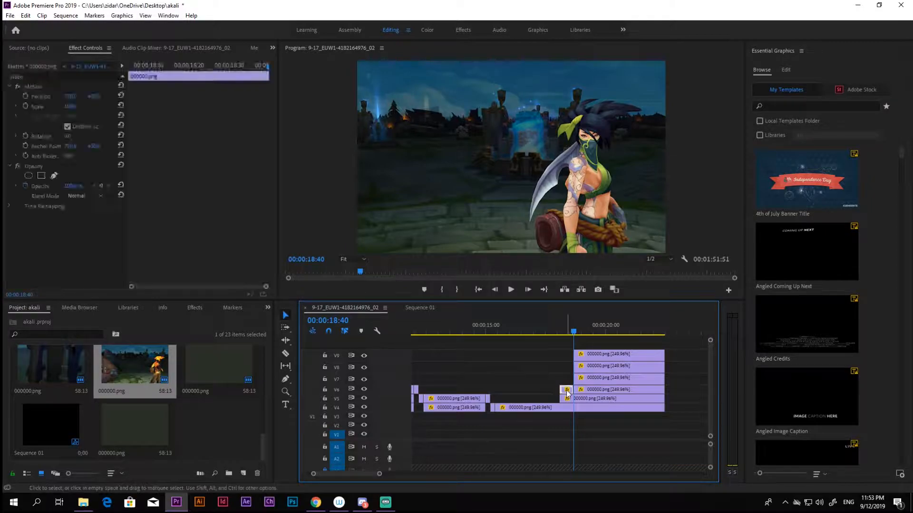
left_click(588, 333)
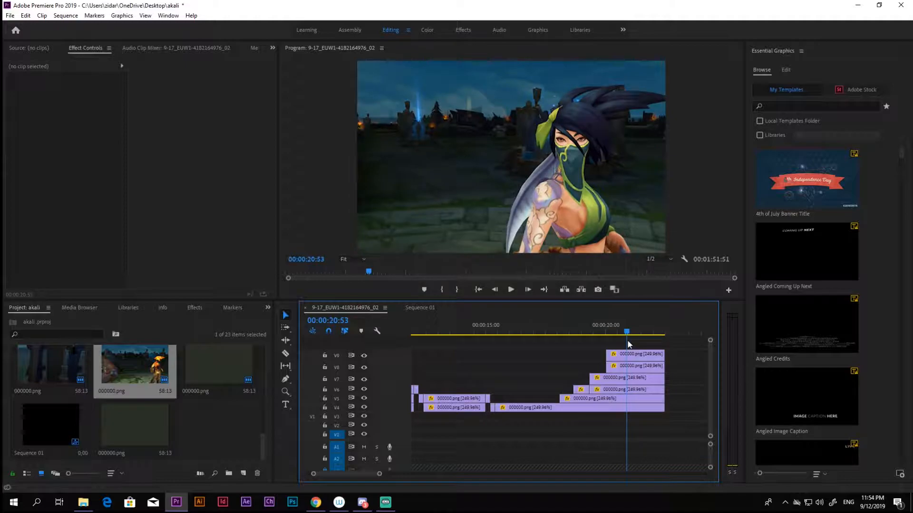
left_click(634, 353)
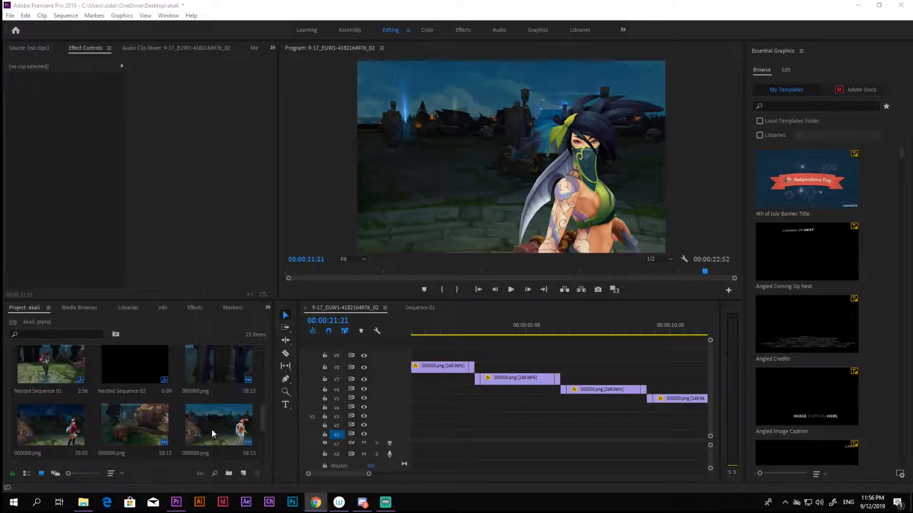
- Create a new Adjustment Layer from the Project panel's New Item menu
right_click(213, 433)
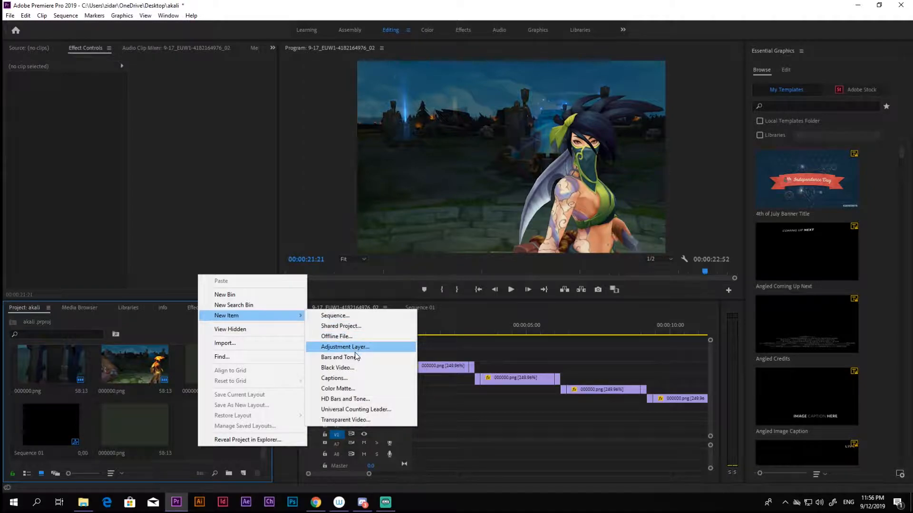
left_click(344, 347)
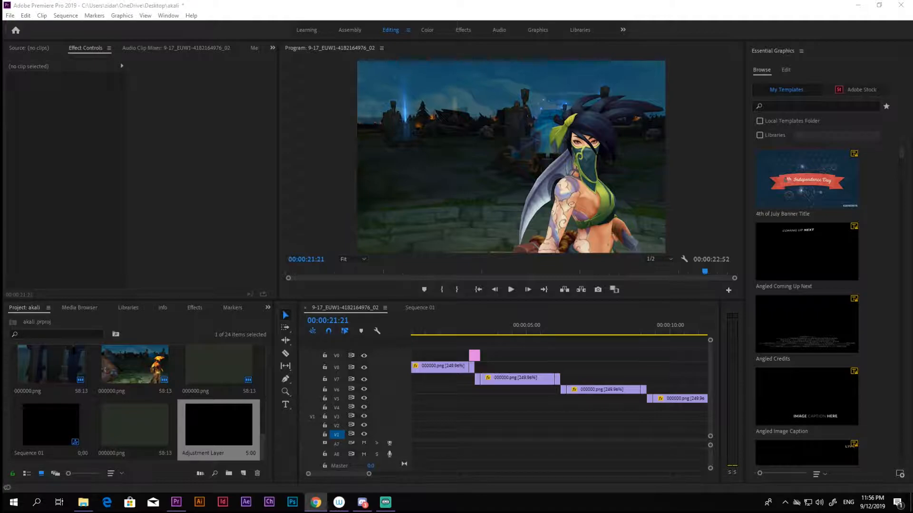
- Give the adjustment layer Gaussian Blur at blurriness 24 with Linear Dodge blend mode
left_click(194, 307)
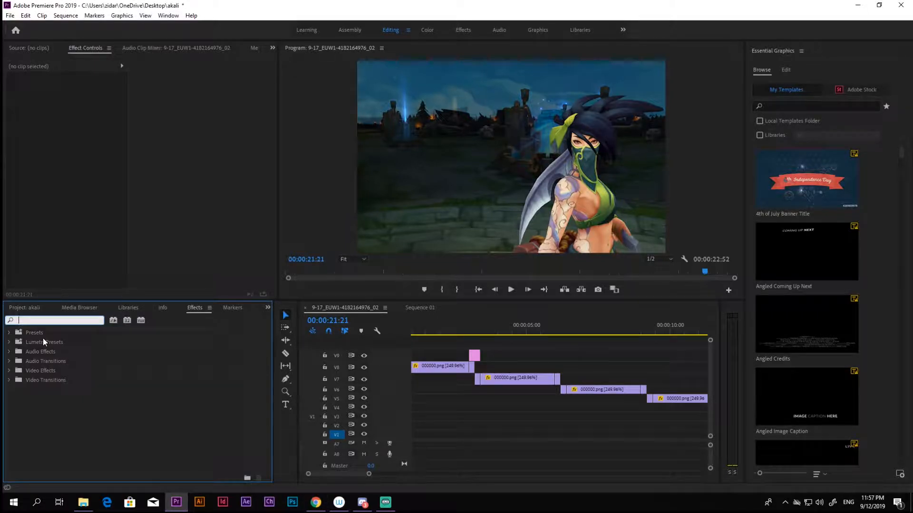
type("blur")
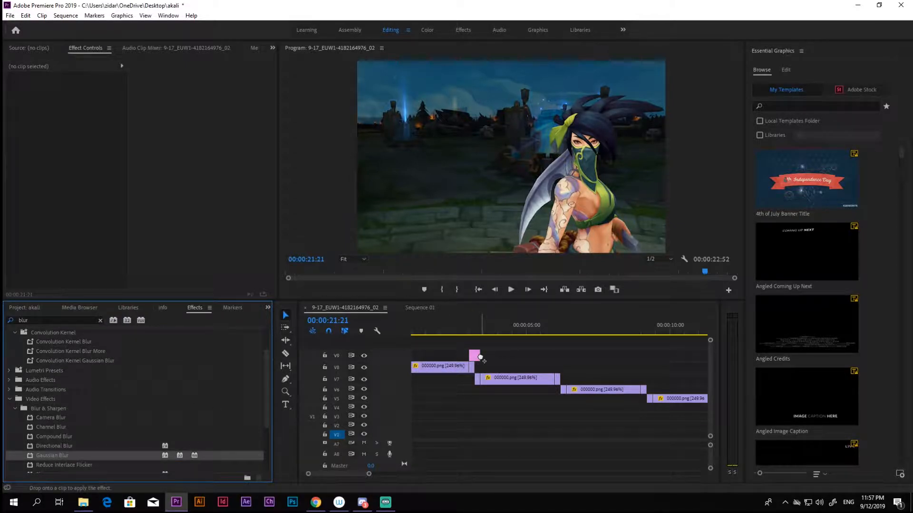
left_click(473, 356)
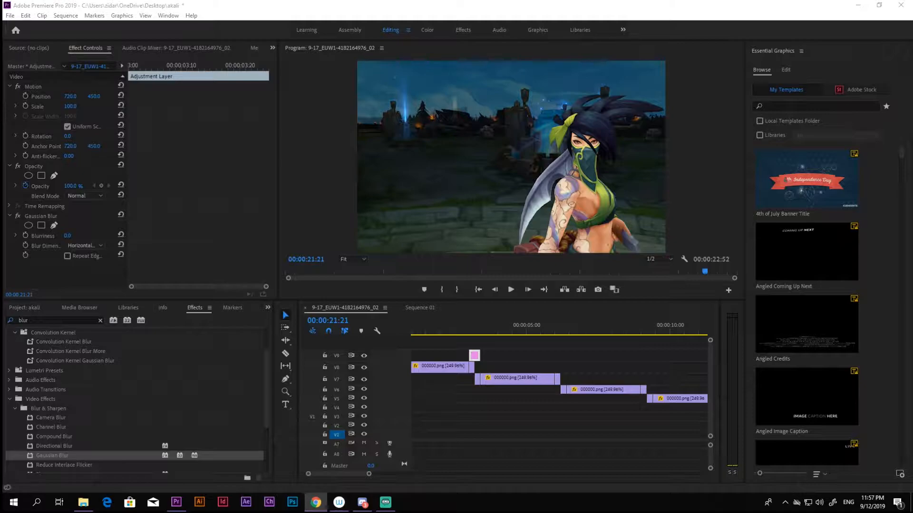
left_click(473, 324)
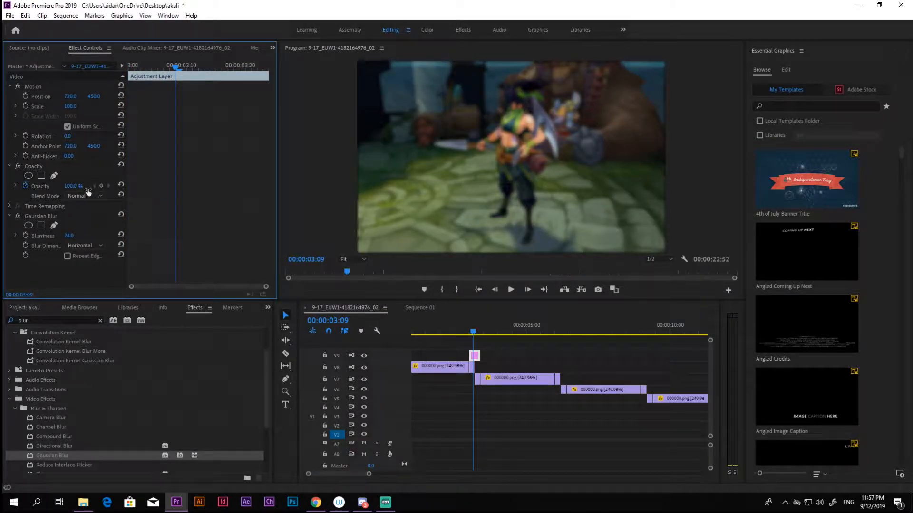
left_click(85, 196)
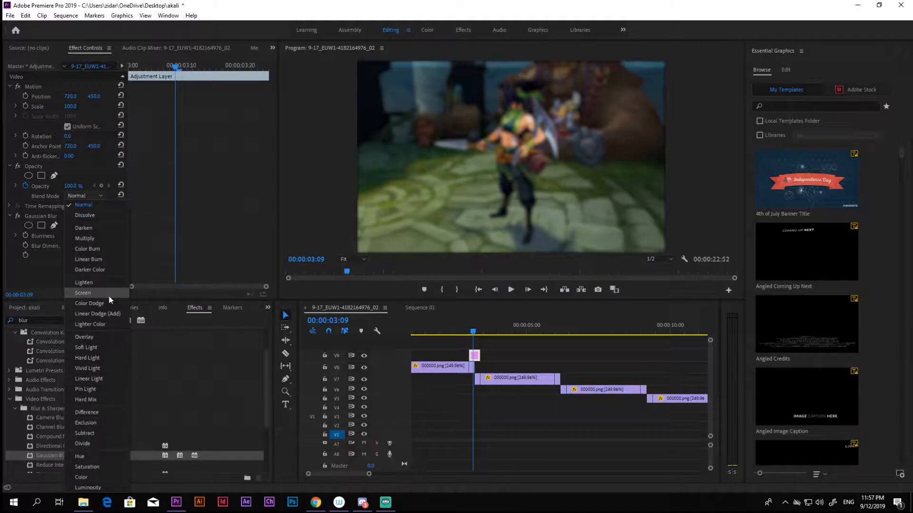
left_click(97, 313)
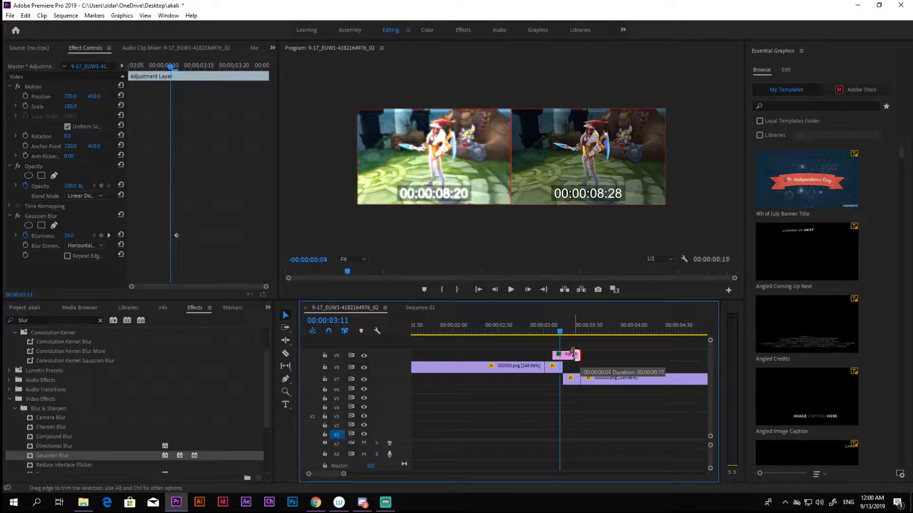
- Keyframe the adjustment layer's Blurriness across the first clip switch
left_click(509, 289)
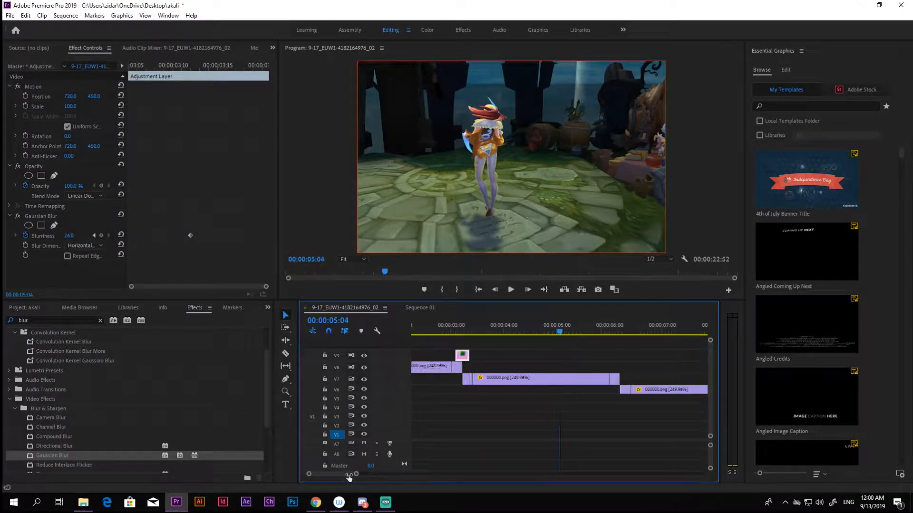
left_click(527, 290)
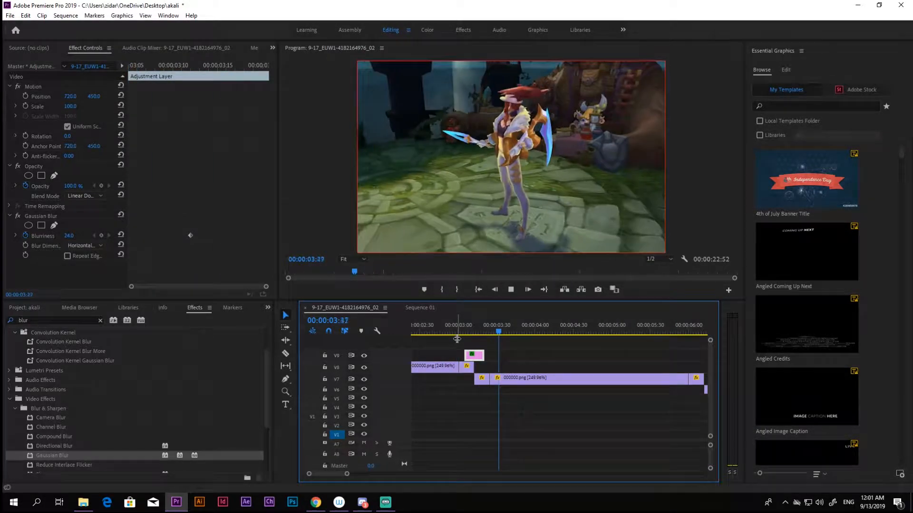
left_click(471, 331)
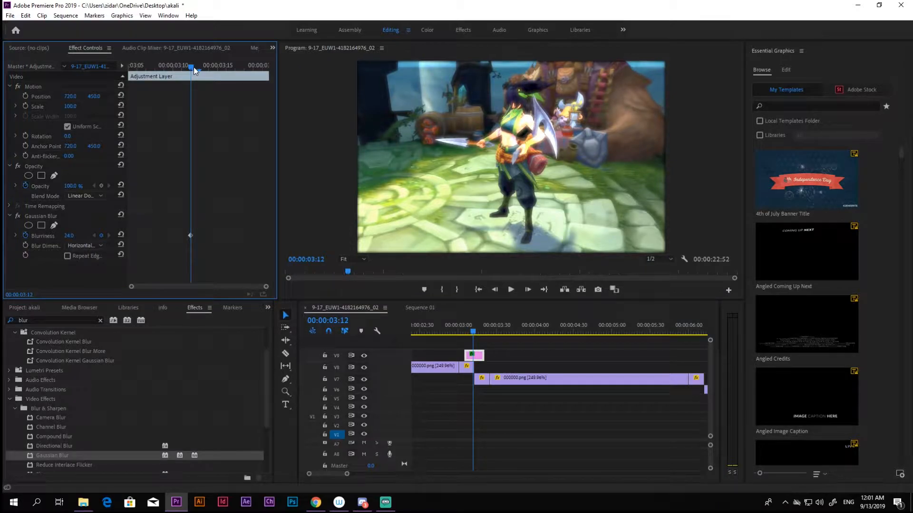
mouse_move(198, 241)
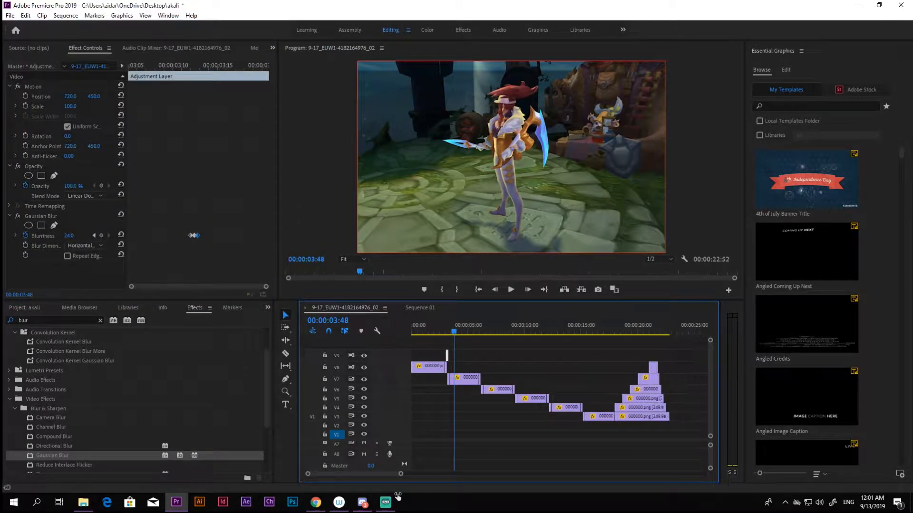
- Place blur adjustment-layer copies over the remaining clip switches, through the final switch
left_click(471, 332)
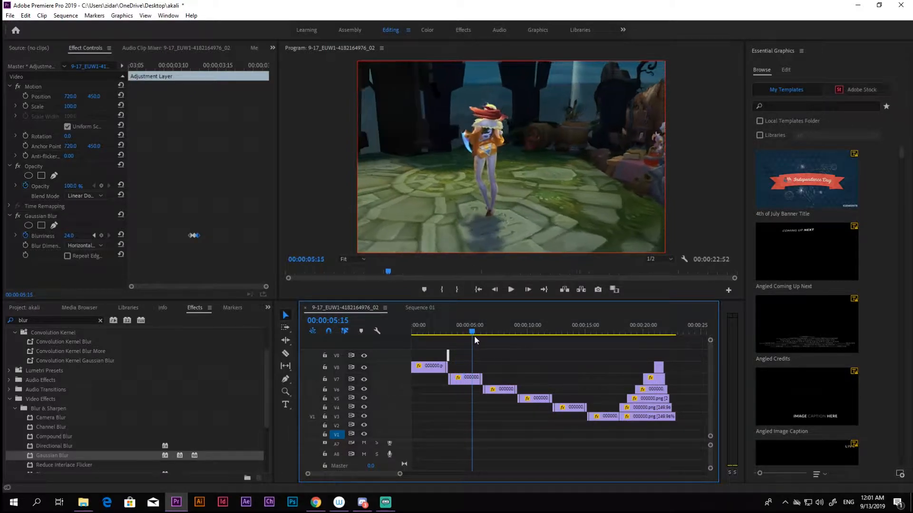
left_click(480, 332)
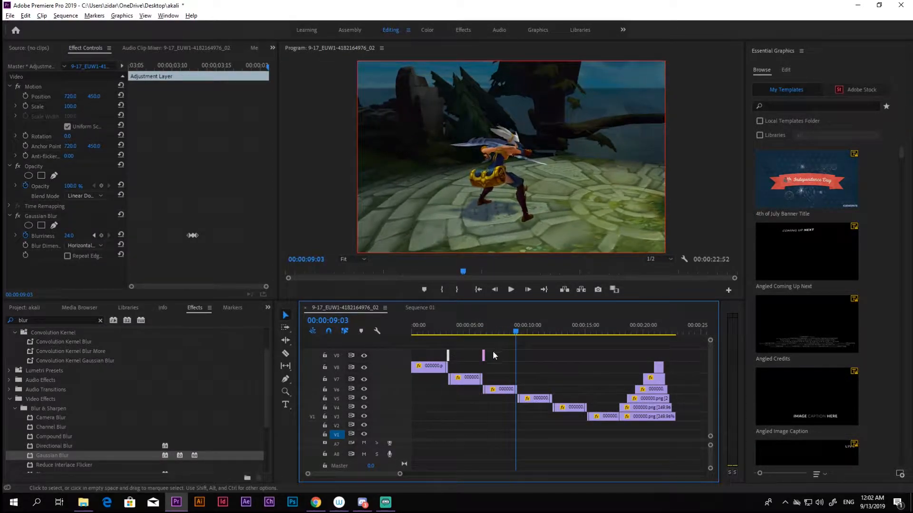
left_click(547, 331)
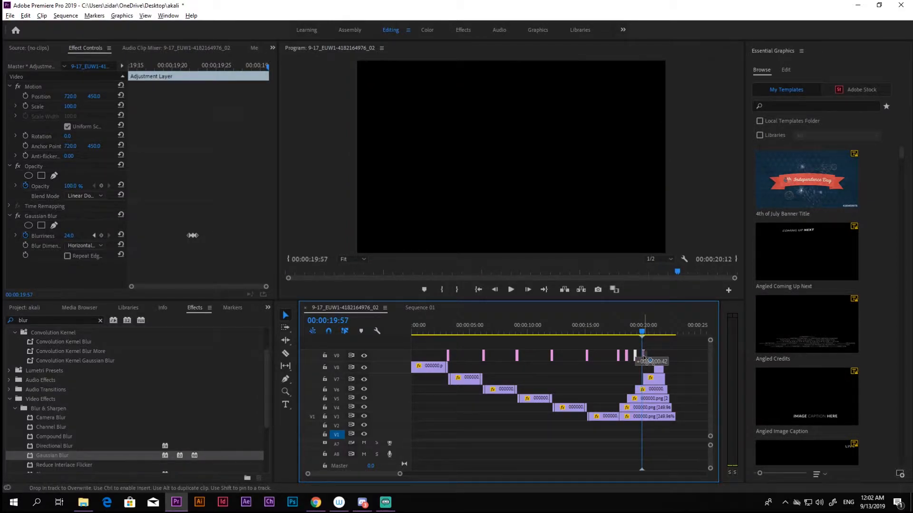
left_click(652, 332)
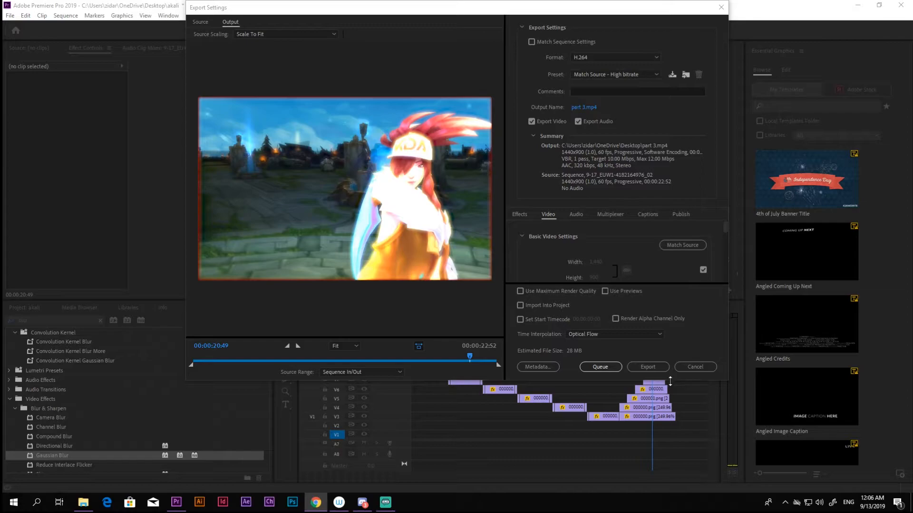
- Export the sequence as the H.264 file part 3.mp4
left_click(647, 367)
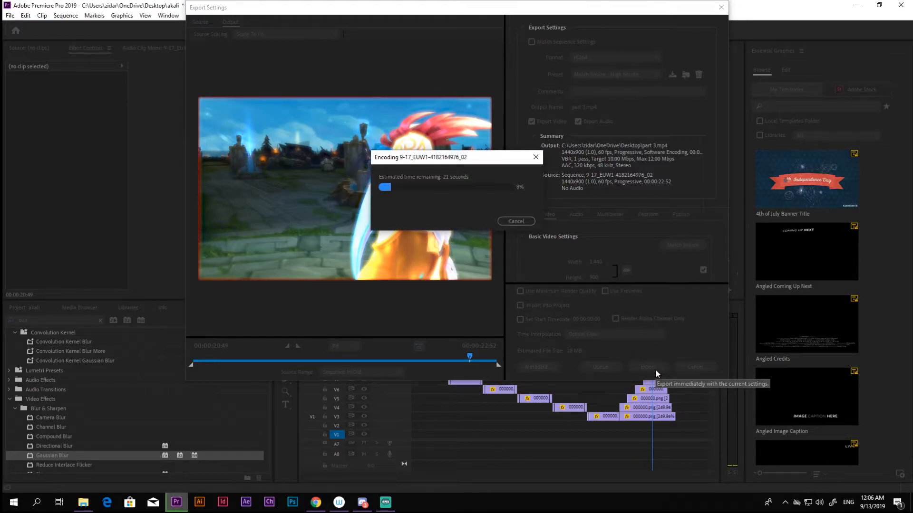